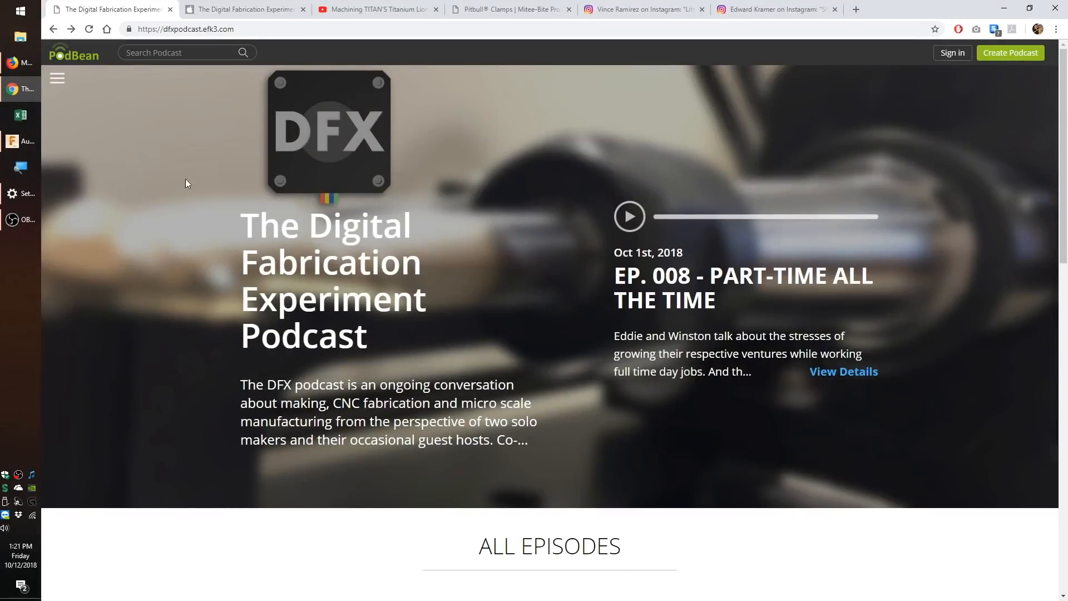
- Scroll the DFX podcast page, view the Titanium Lion video, then show the Pitbull Clamps page
{"action": "scroll", "scroll_direction": "down", "scroll_amount": 3}
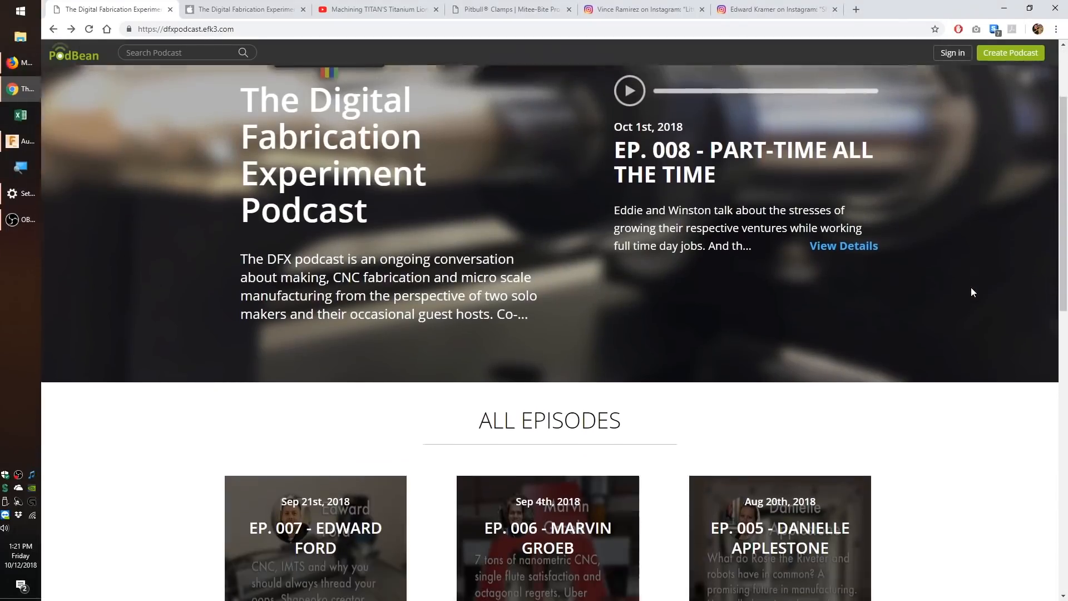
{"action": "scroll", "scroll_direction": "down", "scroll_amount": 3}
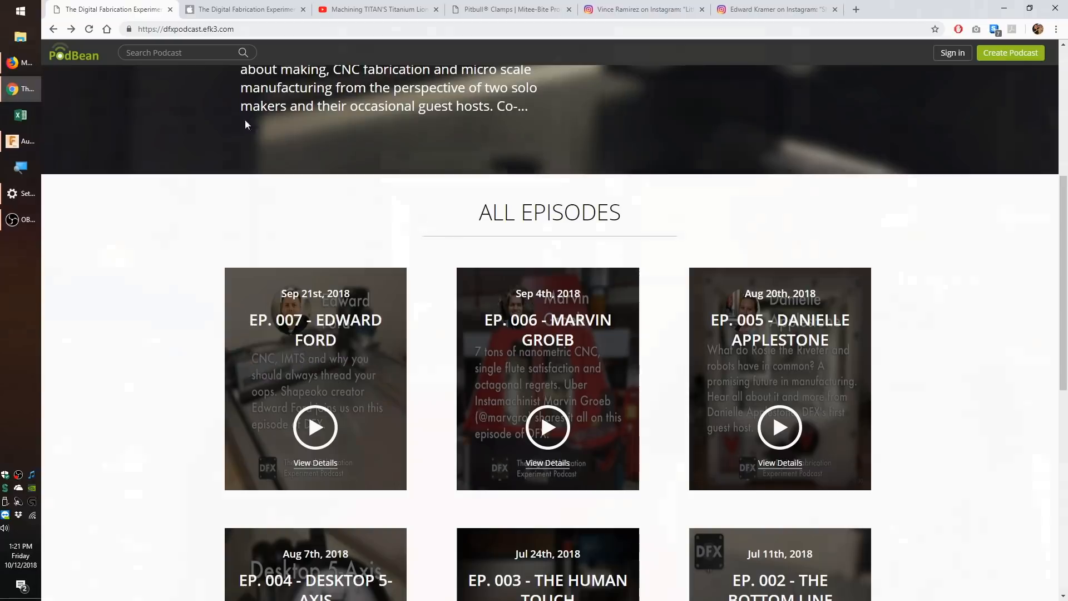
{"action": "left_click", "coordinate": [371, 9]}
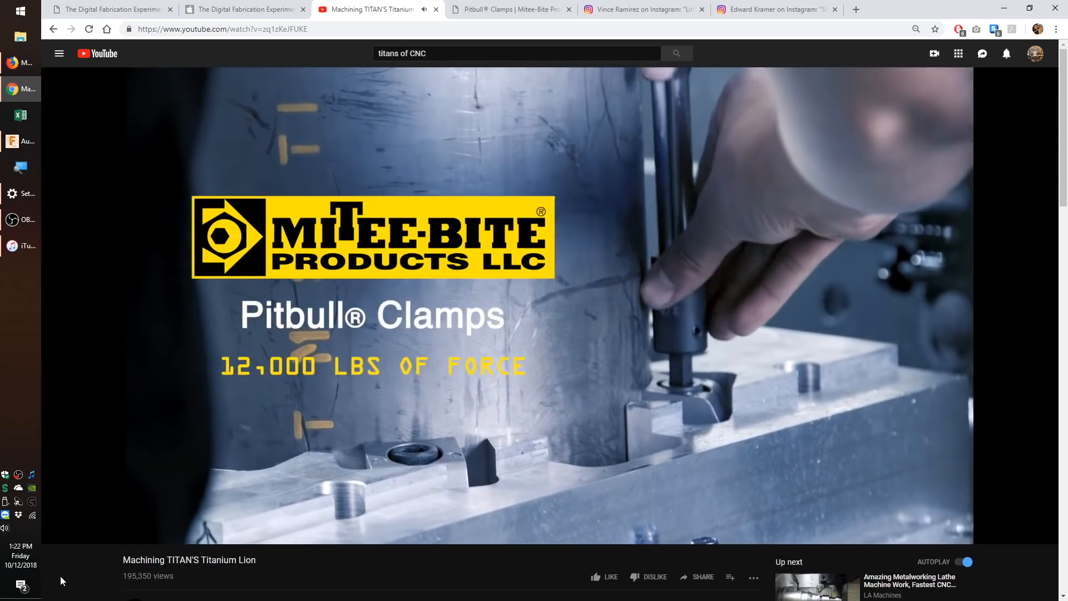
{"action": "left_click", "coordinate": [508, 8]}
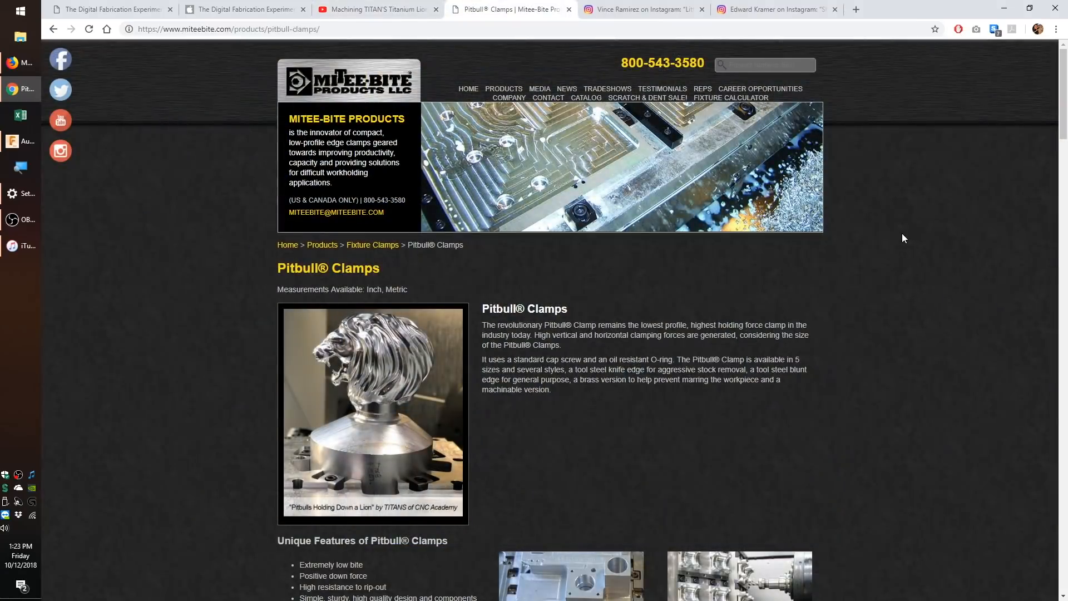
{"action": "scroll", "scroll_direction": "down", "scroll_amount": 3}
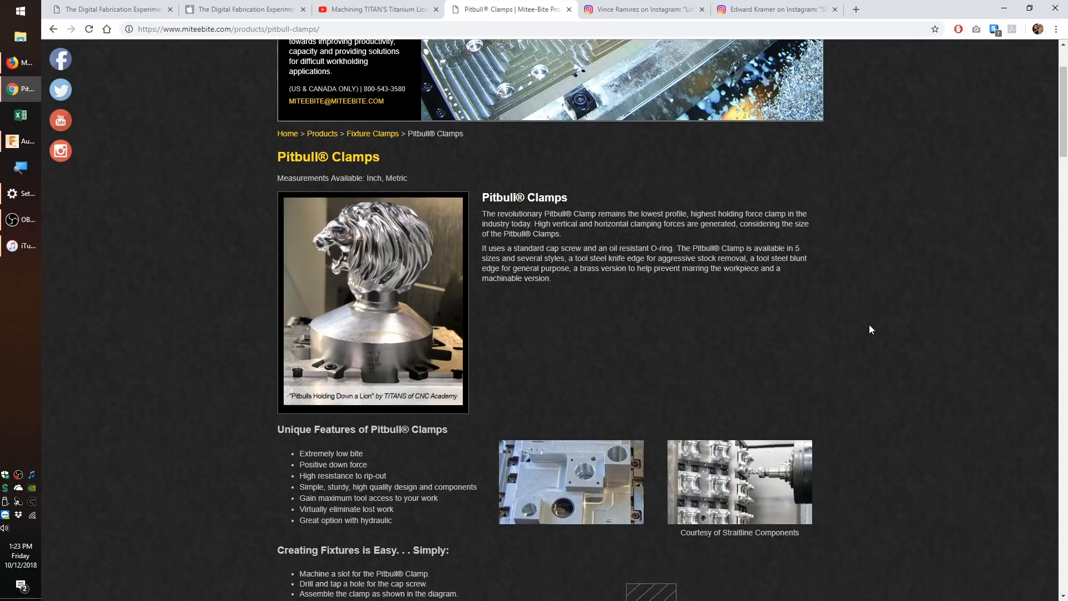
{"action": "scroll", "scroll_direction": "down", "scroll_amount": 3}
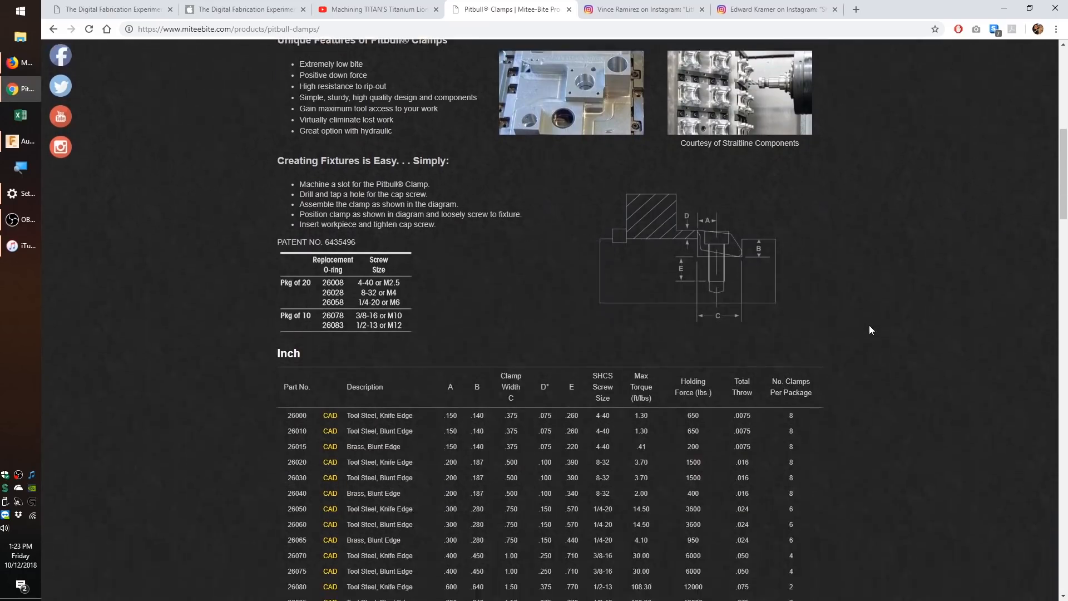
{"action": "scroll", "scroll_direction": "down", "scroll_amount": 3}
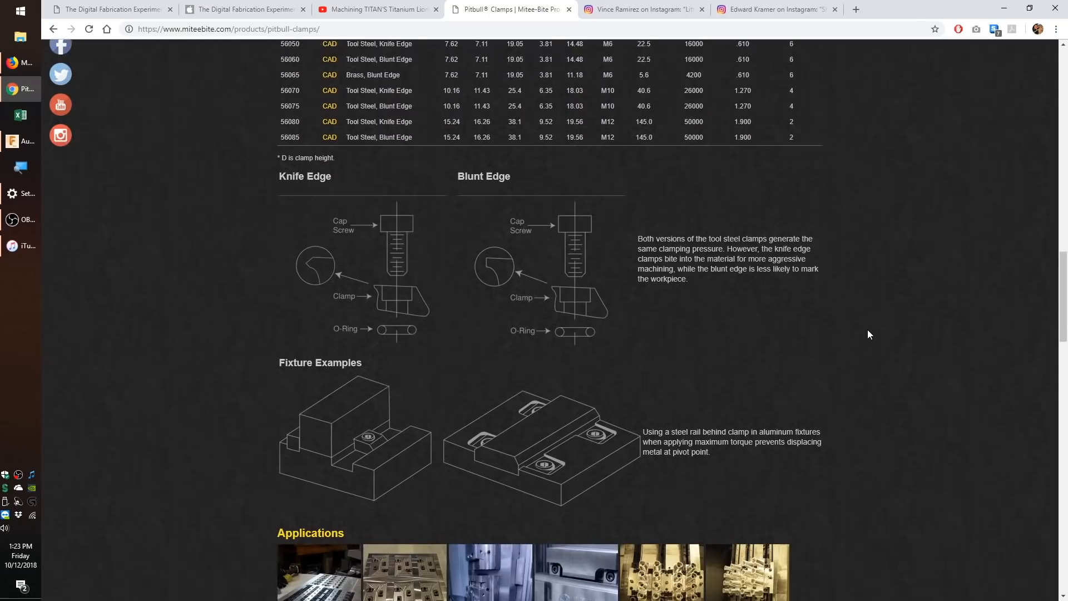
{"action": "scroll", "scroll_direction": "down", "scroll_amount": 3}
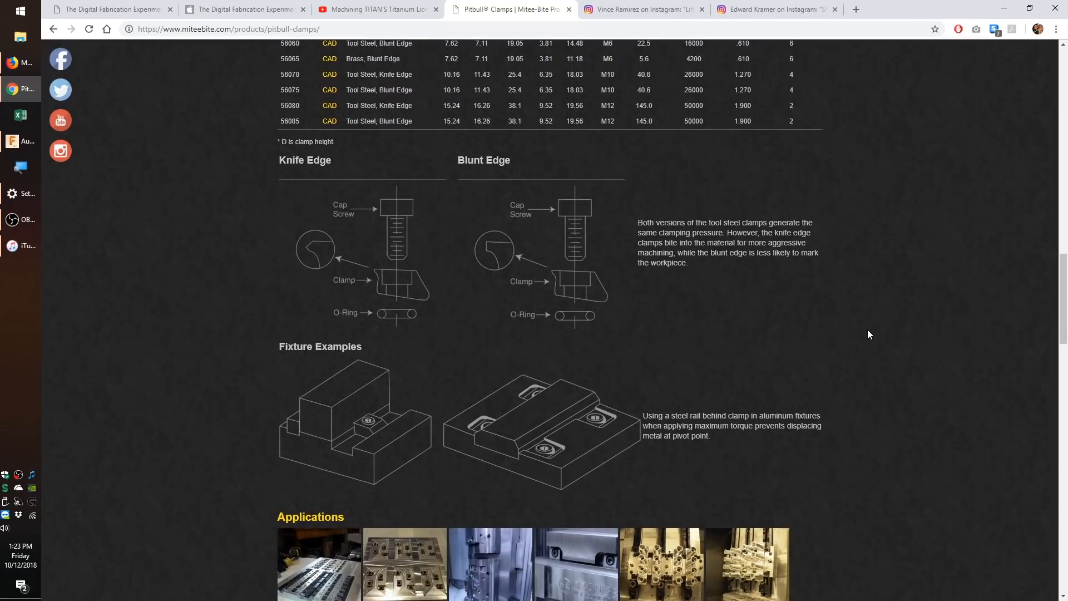
{"action": "mouse_move", "coordinate": [422, 310]}
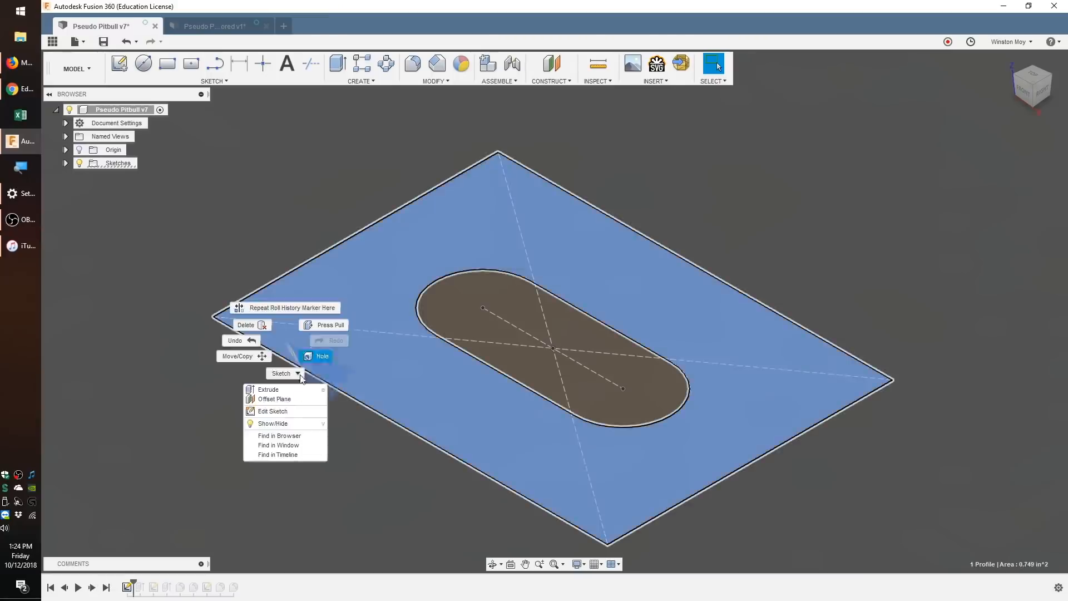
- Dismiss the sketch menu and advance the design history to the finished slotted clamp
{"action": "left_click", "coordinate": [272, 411]}
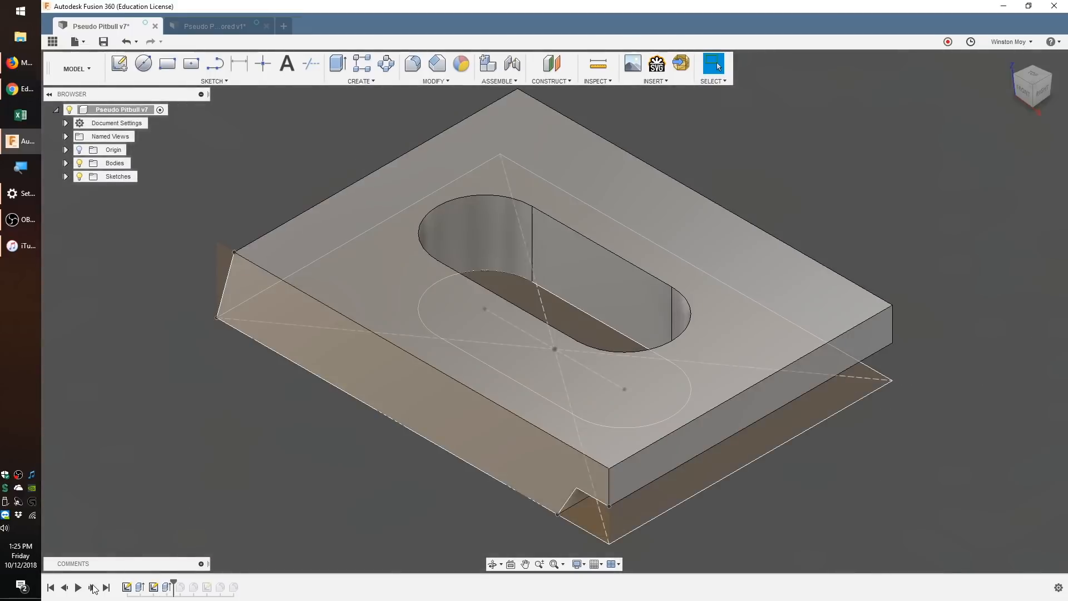
{"action": "left_click", "coordinate": [73, 68]}
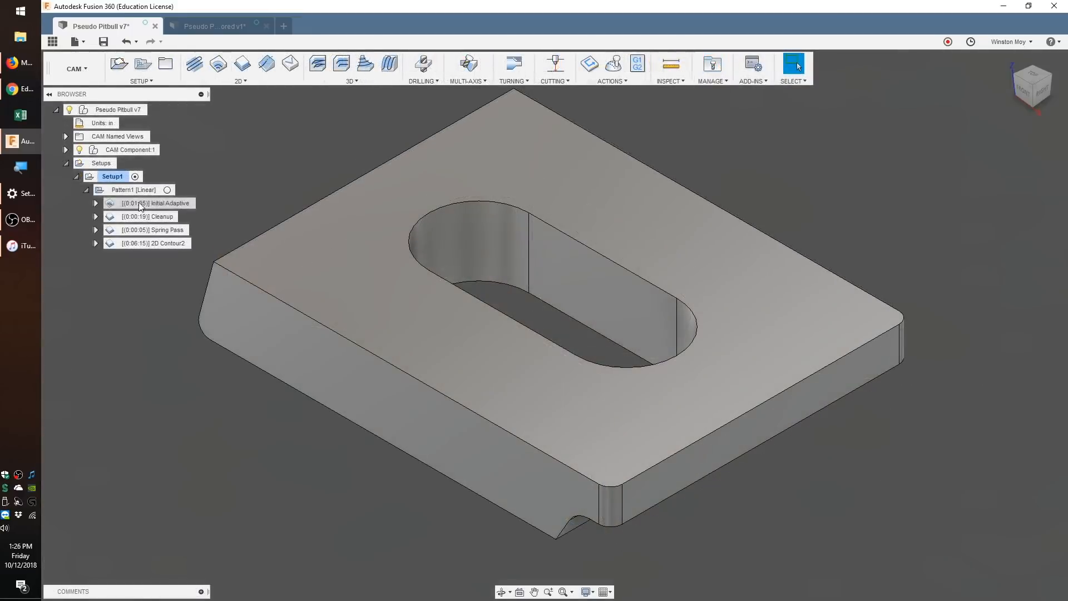
- Edit Initial Adaptive, reviewing its feed per tooth, cutting feedrate, pocket geometry and heights
{"action": "right_click", "coordinate": [147, 203]}
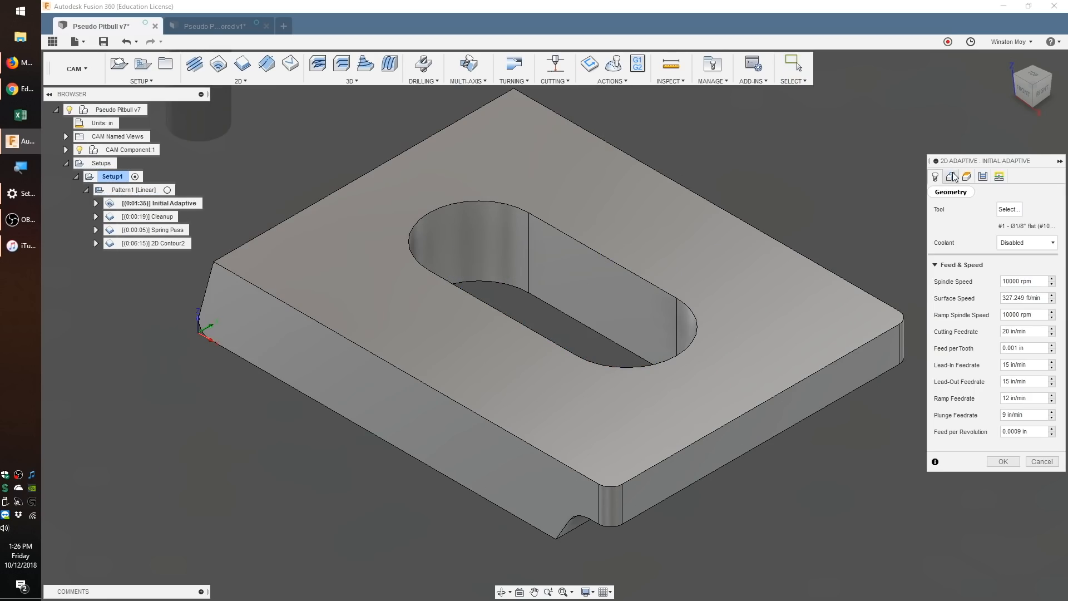
{"action": "left_click", "coordinate": [951, 176]}
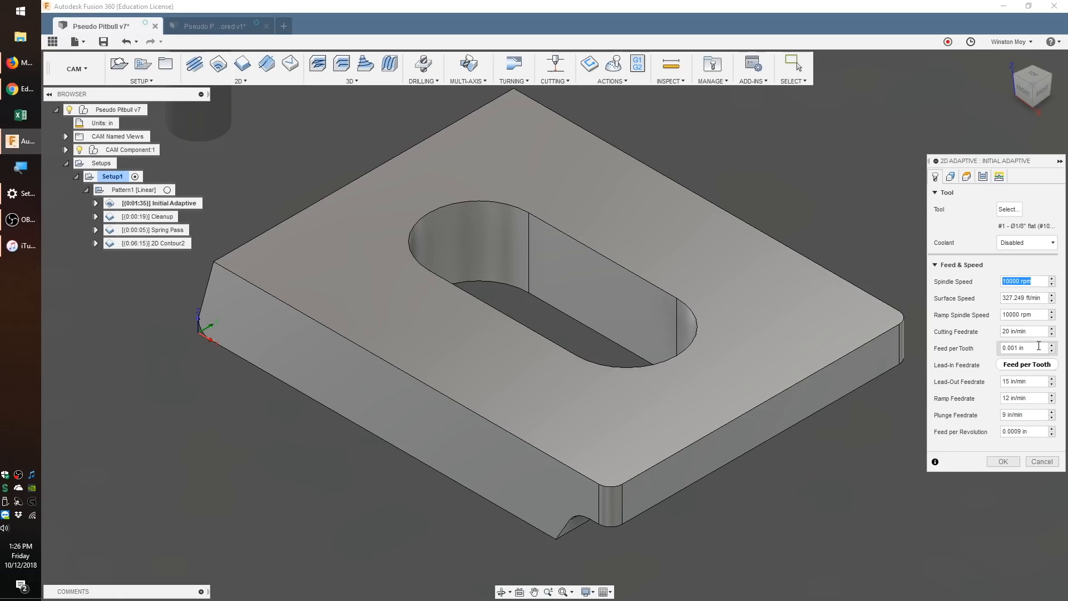
{"action": "left_click", "coordinate": [1025, 347]}
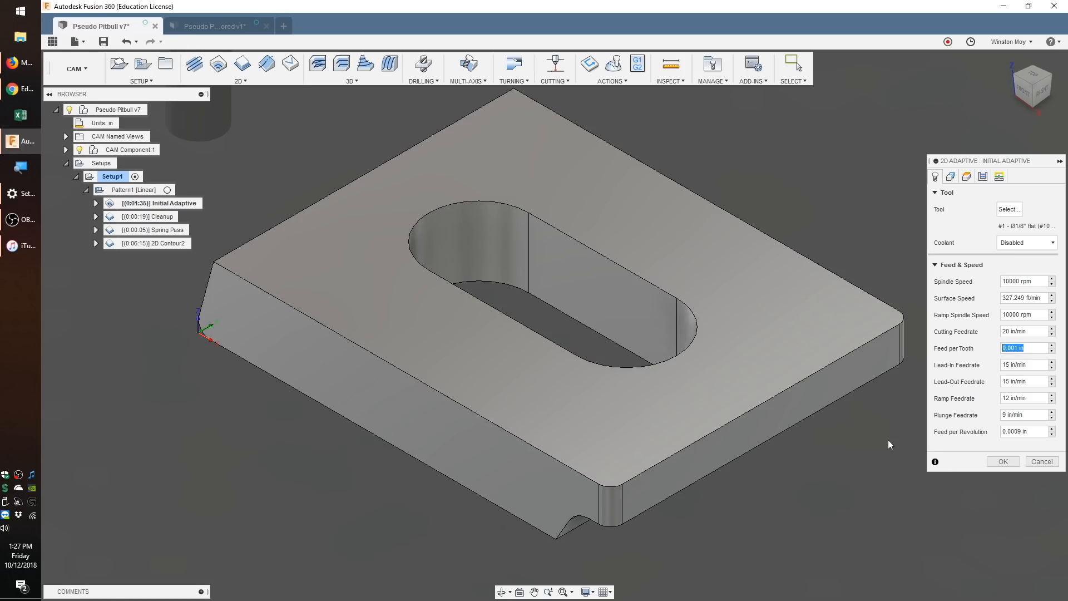
{"action": "left_click", "coordinate": [1025, 331]}
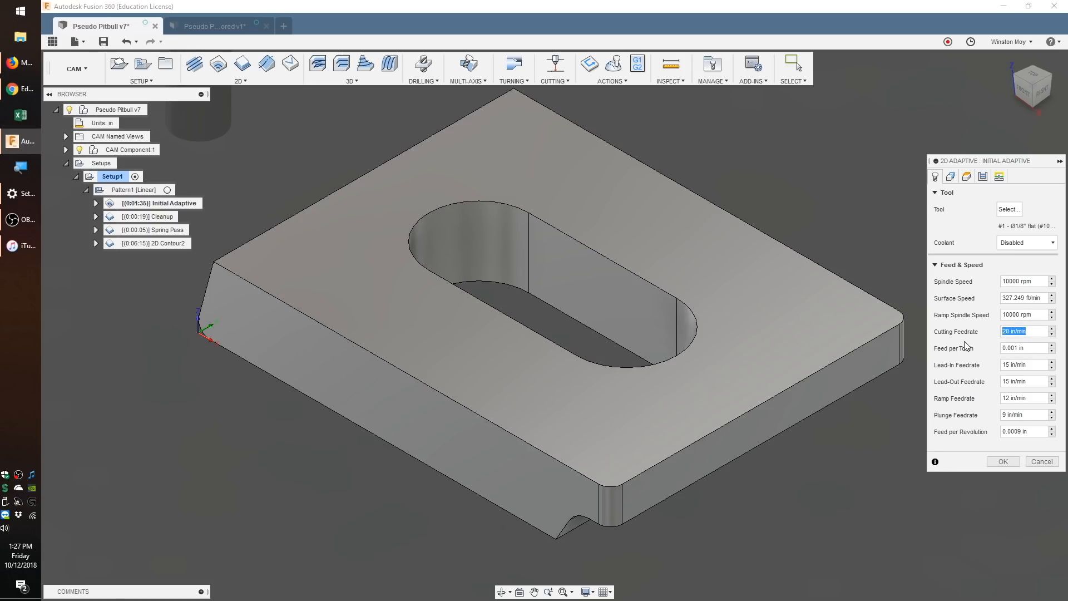
{"action": "type", "text": "1"}
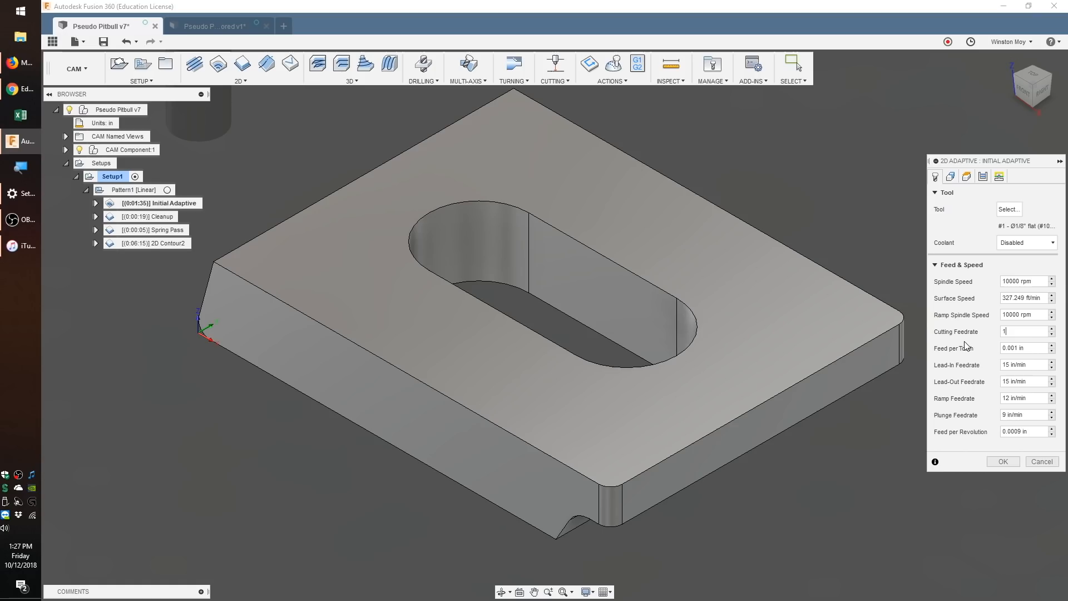
{"action": "type", "text": "0"}
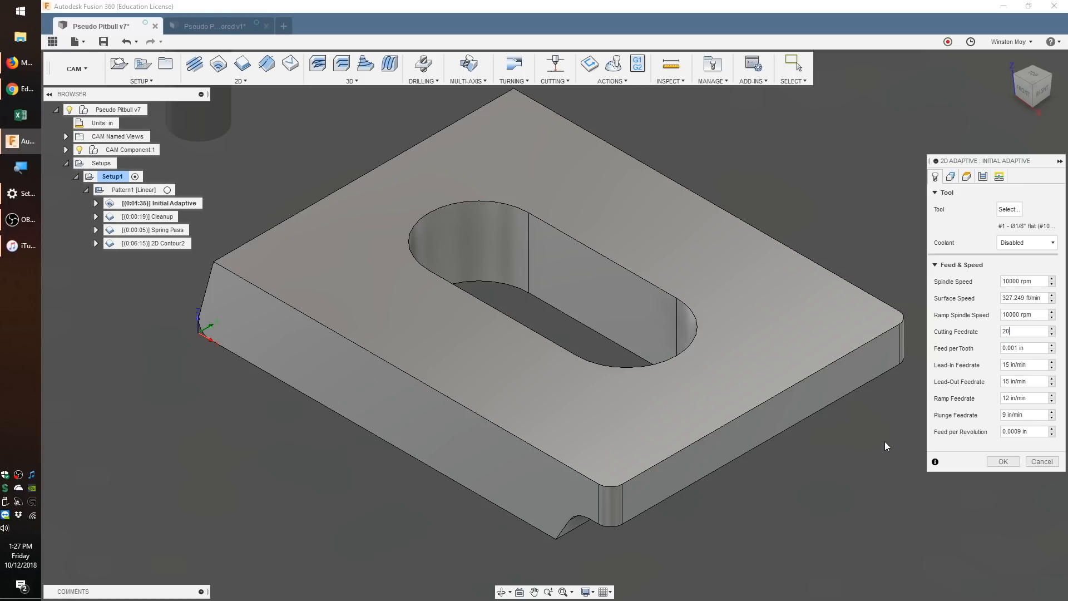
{"action": "left_click", "coordinate": [966, 176]}
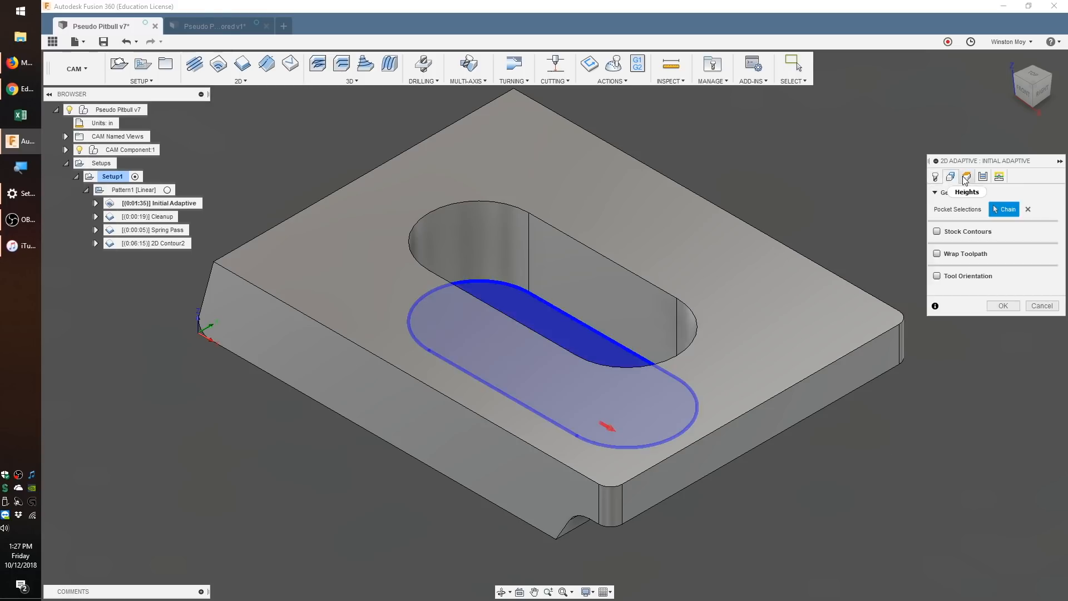
{"action": "left_click", "coordinate": [949, 176]}
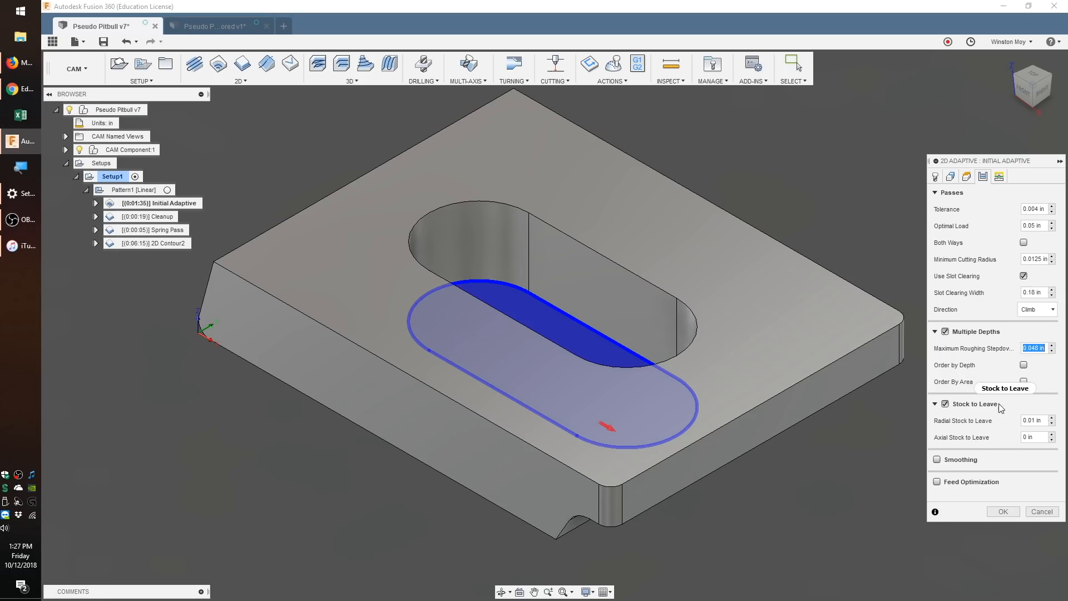
- Display the Cleanup, Spring Pass and outer 2D Contour2 toolpaths in turn
{"action": "left_click", "coordinate": [156, 216]}
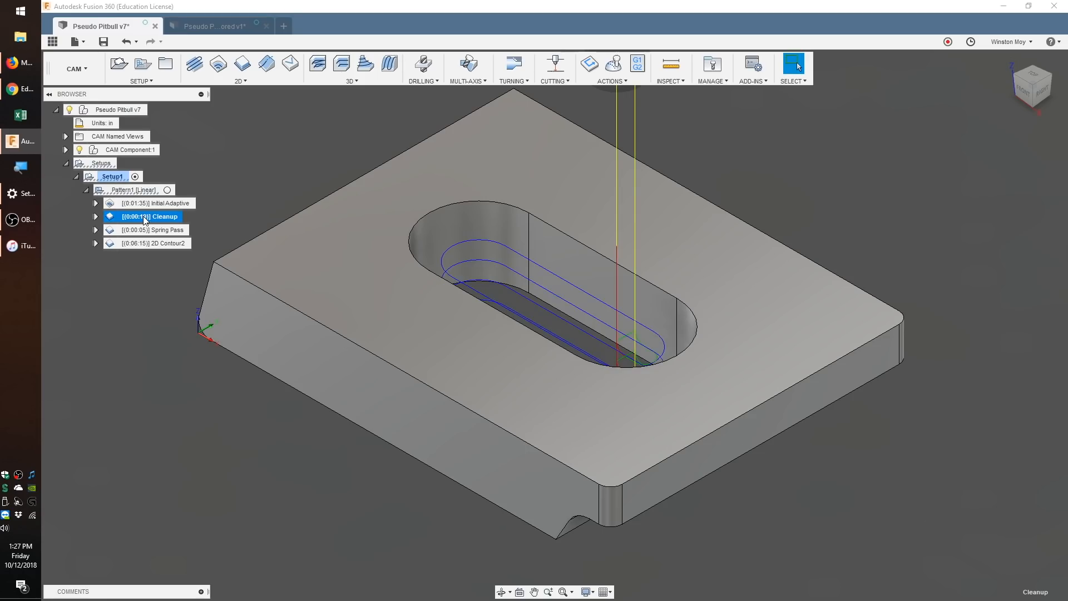
{"action": "left_click", "coordinate": [170, 230]}
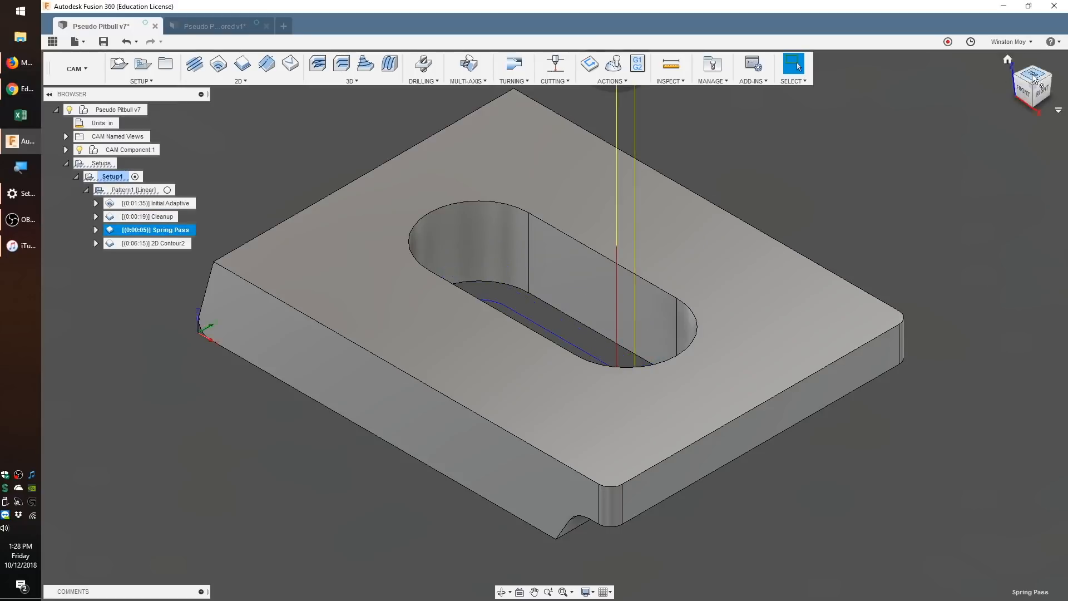
{"action": "left_click", "coordinate": [147, 243]}
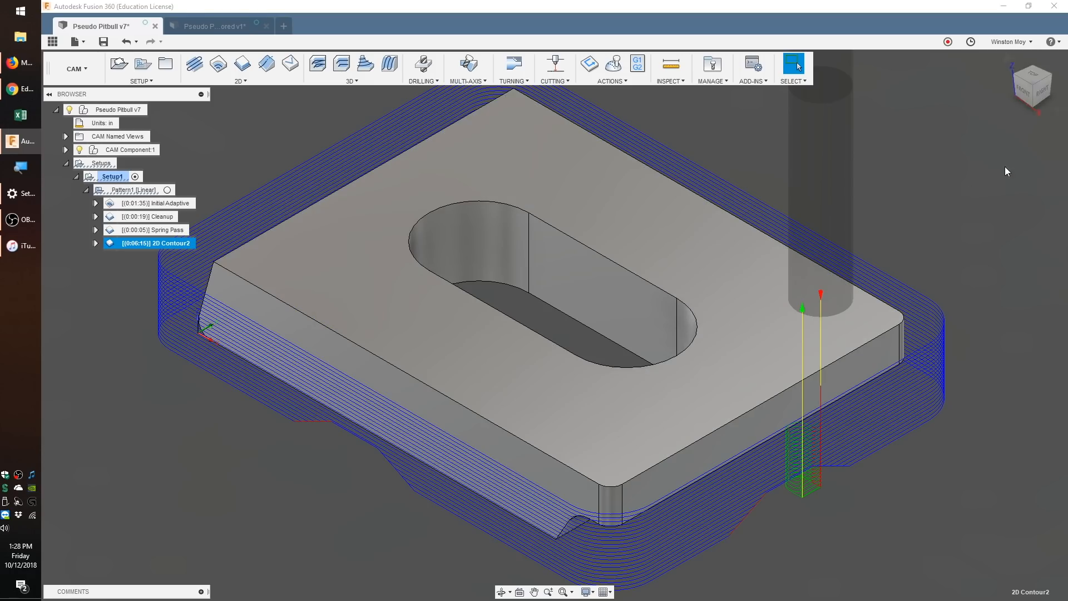
{"action": "right_click", "coordinate": [149, 243]}
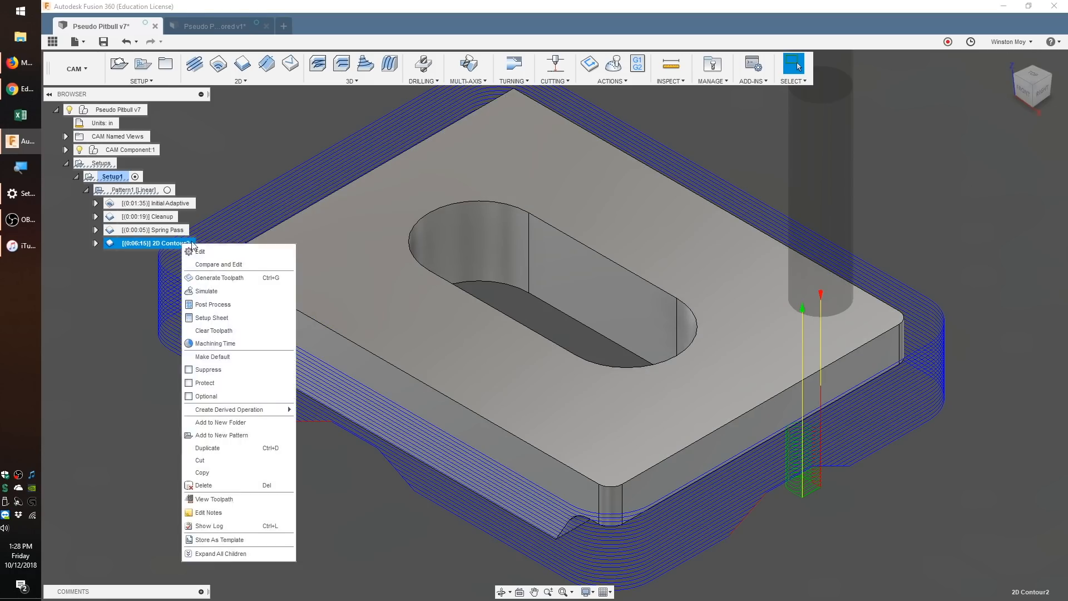
{"action": "left_click", "coordinate": [200, 251]}
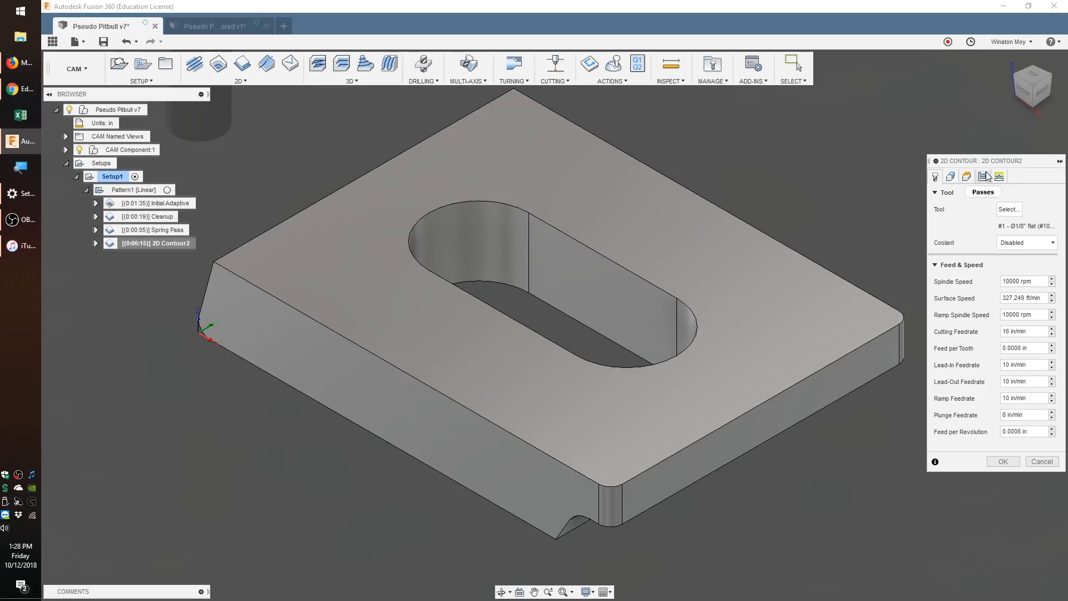
{"action": "left_click", "coordinate": [983, 176]}
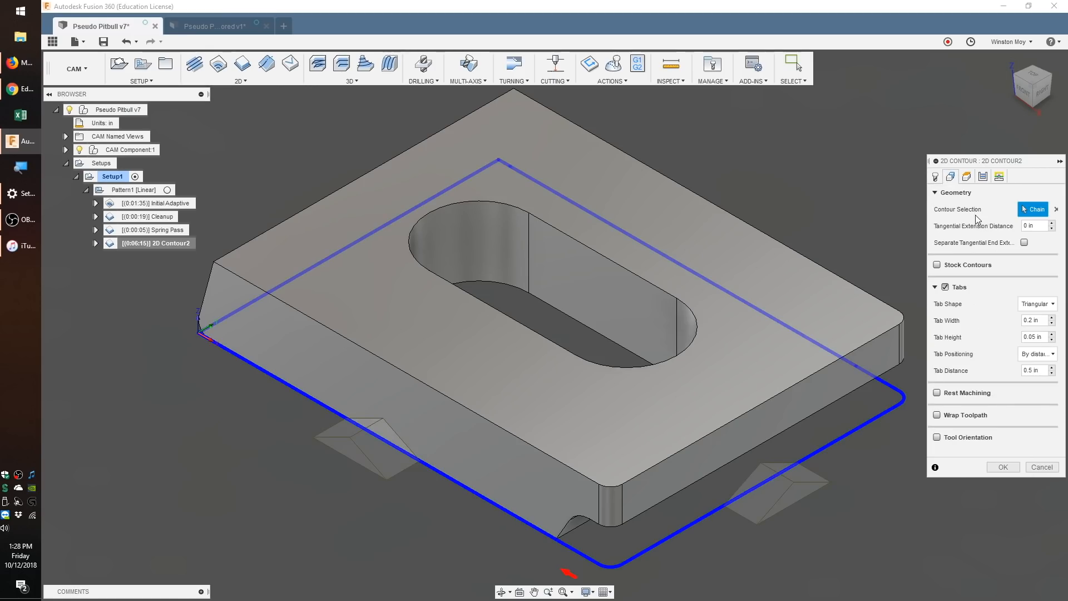
{"action": "left_click", "coordinate": [1037, 304]}
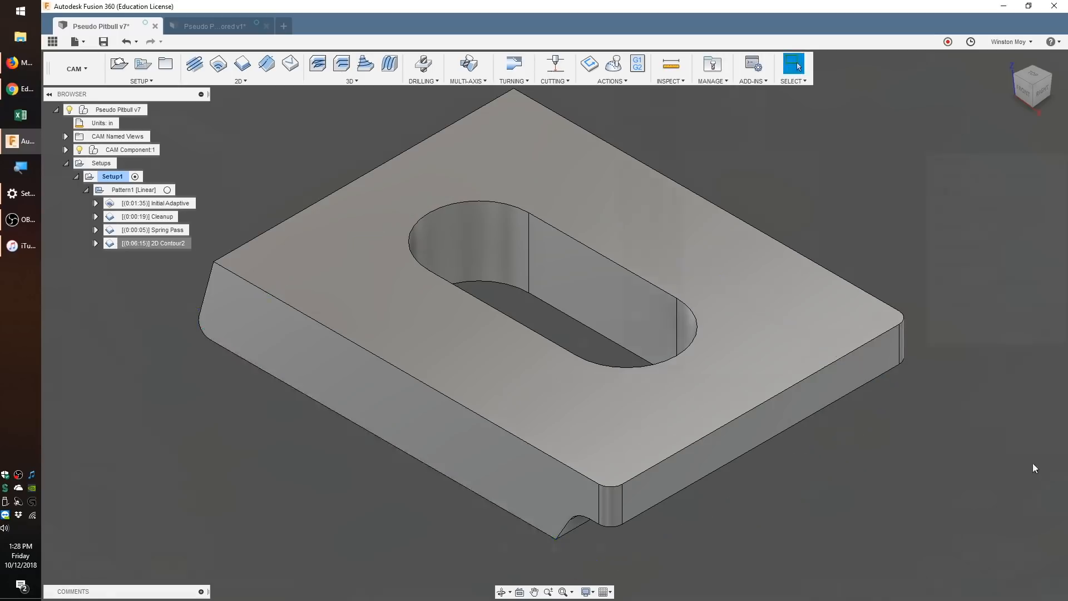
{"action": "left_click", "coordinate": [611, 64]}
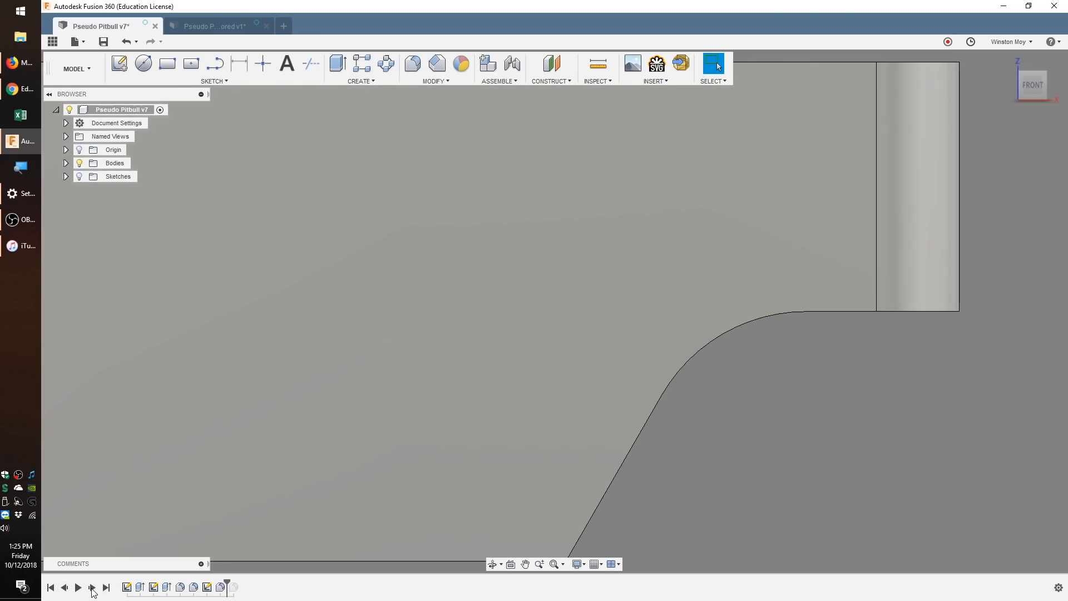
{"action": "mouse_move", "coordinate": [92, 587]}
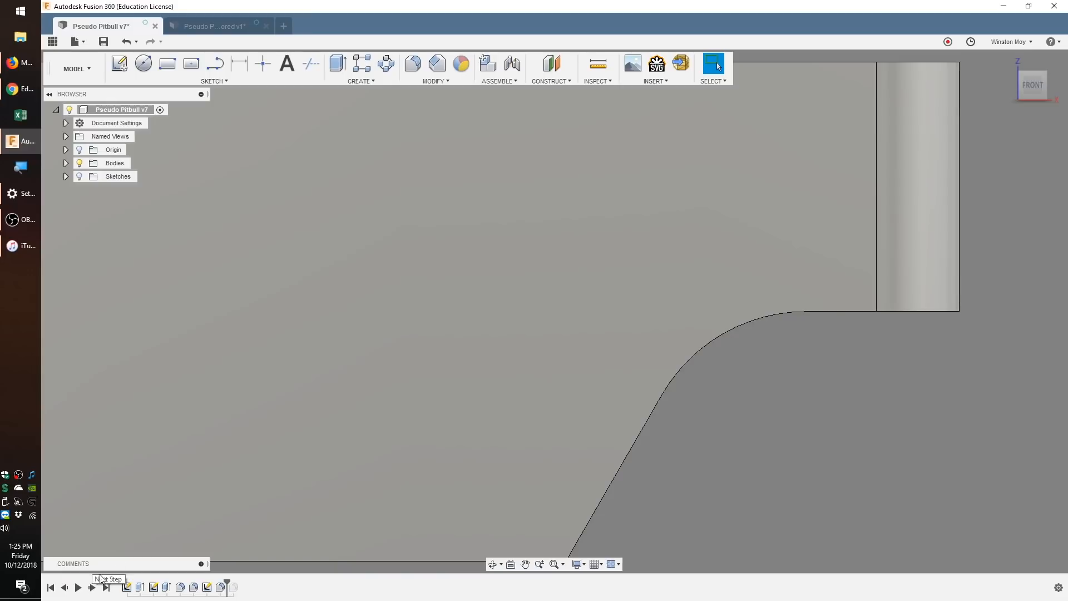
- Step the model history forward one feature before switching to the tombstone setup
{"action": "left_click", "coordinate": [321, 26]}
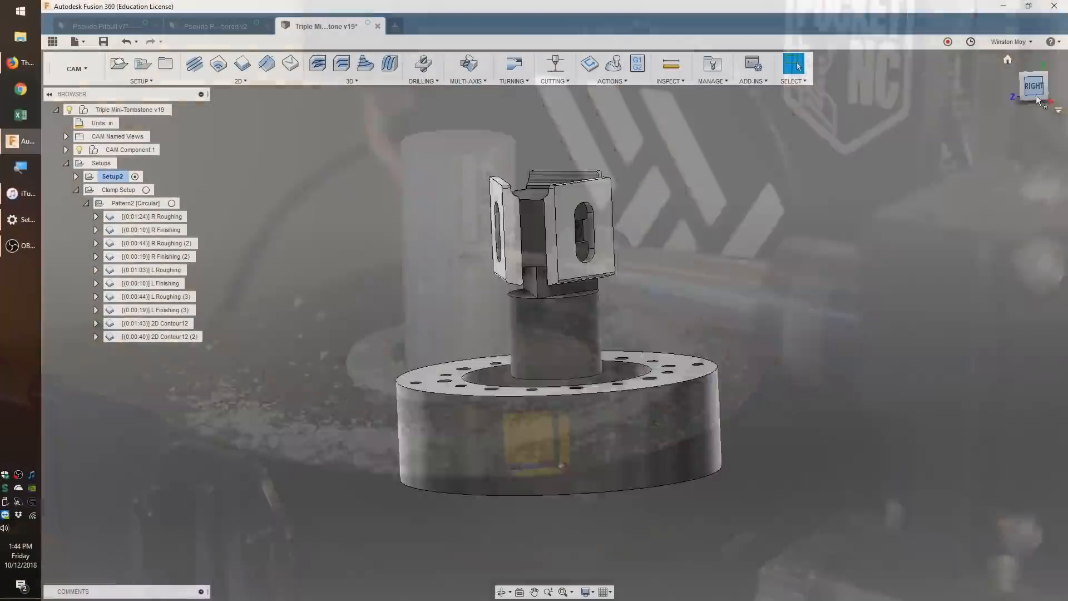
- Select L Finishing (3) and 2D Contour12 (2), then simulate and play the toolpaths
{"action": "left_click", "coordinate": [151, 256]}
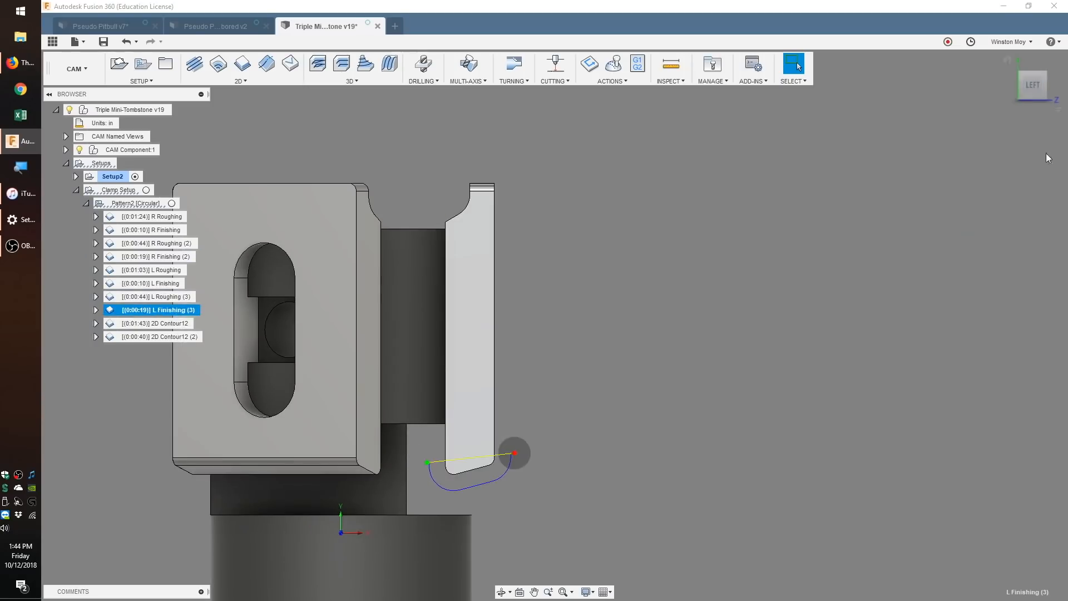
{"action": "left_click", "coordinate": [161, 337]}
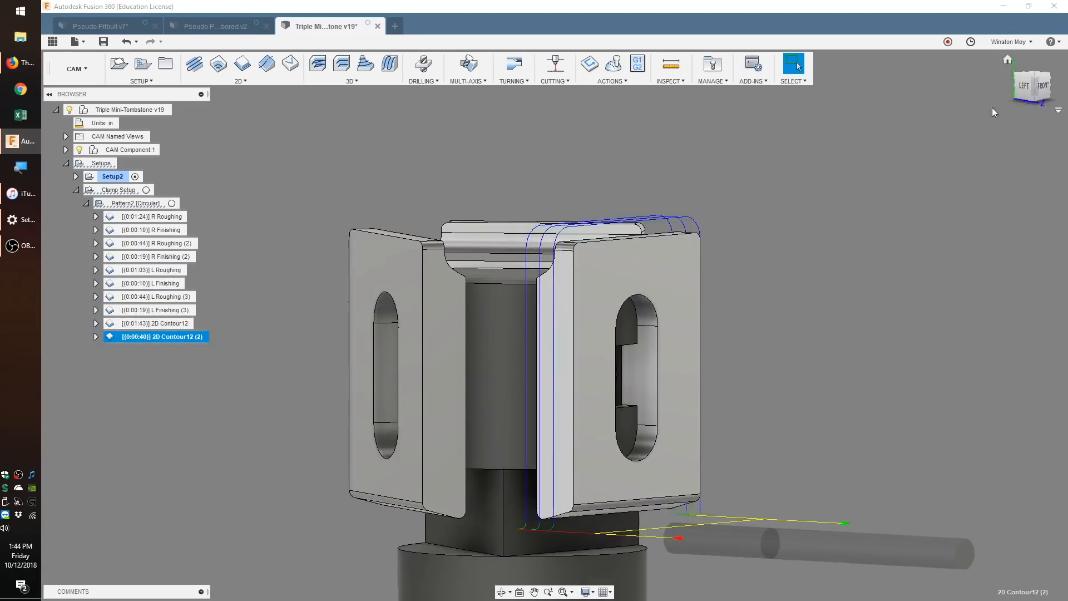
{"action": "left_click", "coordinate": [611, 64]}
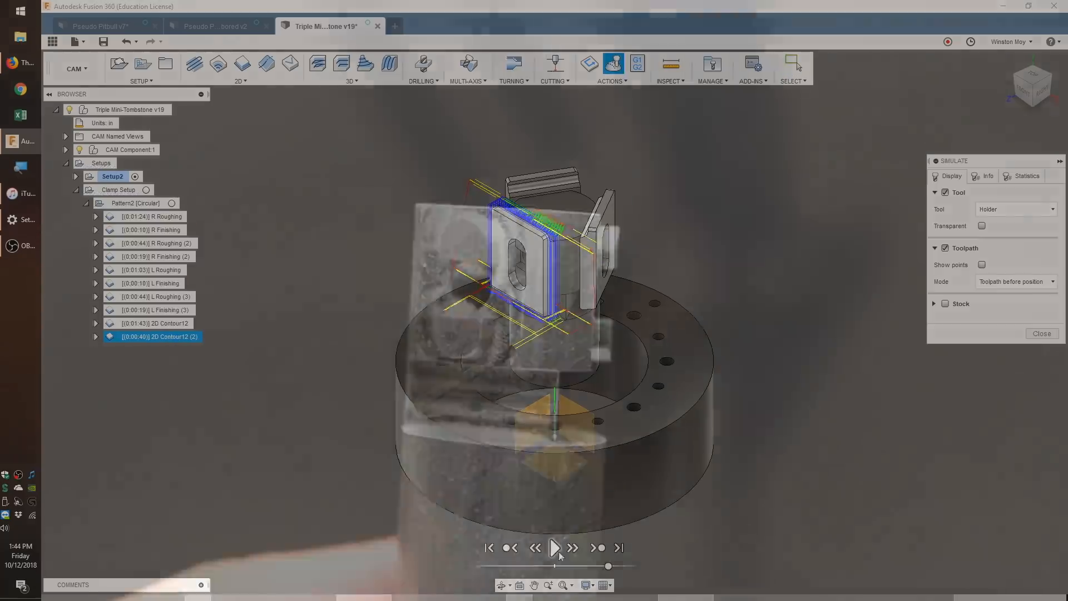
{"action": "left_click", "coordinate": [215, 26]}
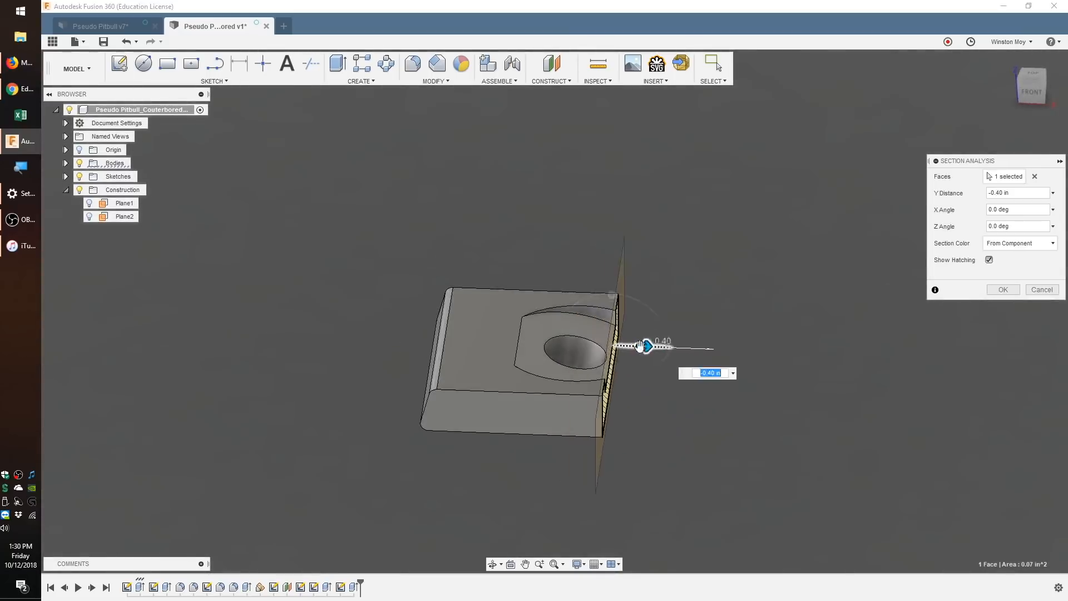
- Drag the section plane through the clamp's counterbore
{"action": "left_click_drag", "start_coordinate": [647, 346], "coordinate": [828, 414]}
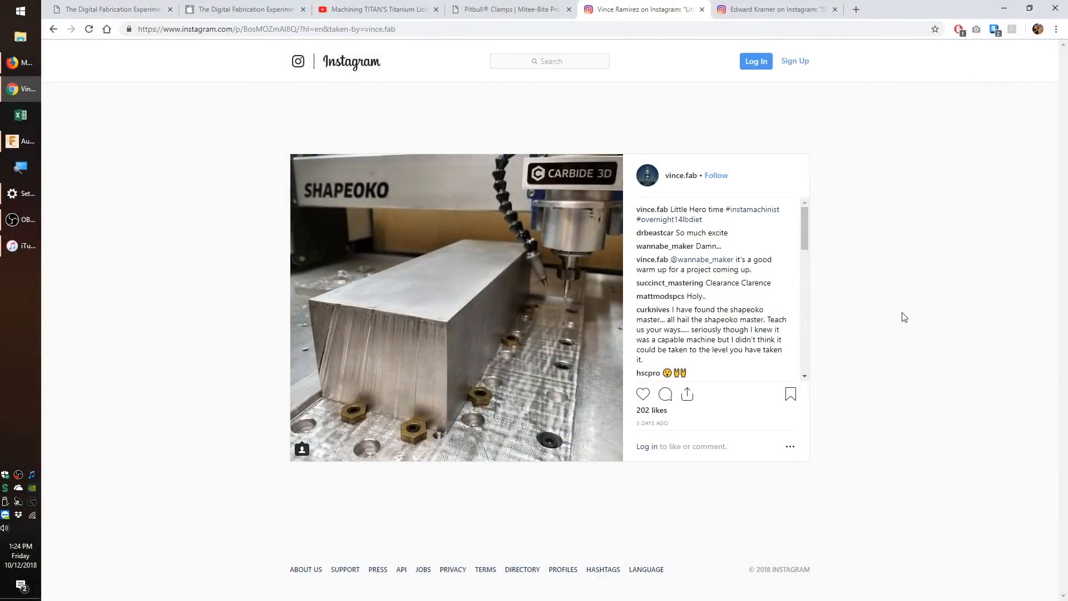
- Show the 4140 chrome moly steel post, advance to its second slide and play the video
{"action": "left_click", "coordinate": [777, 9]}
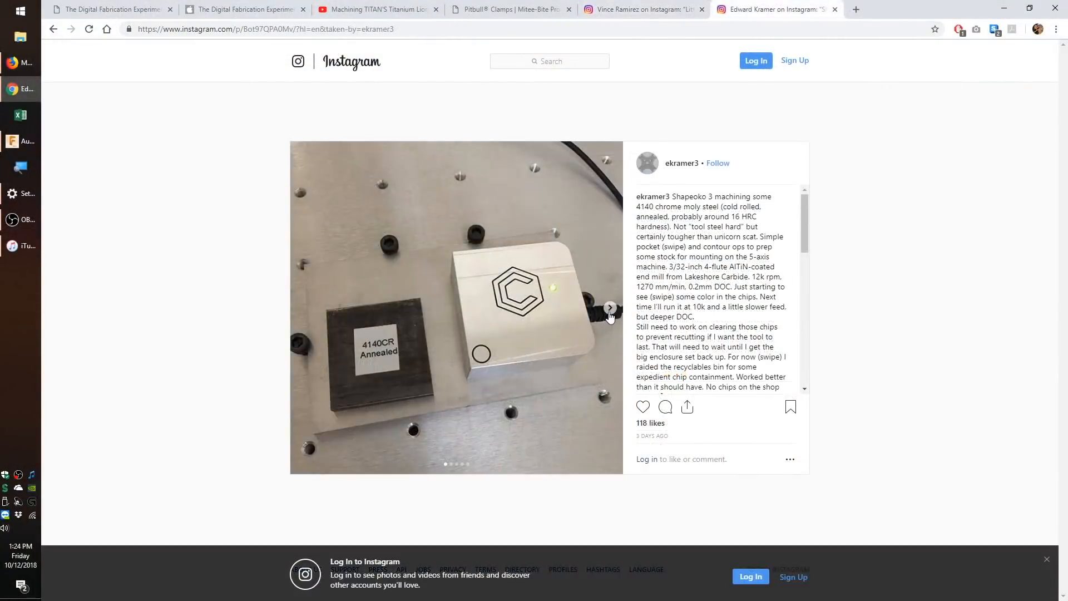
{"action": "left_click", "coordinate": [610, 307]}
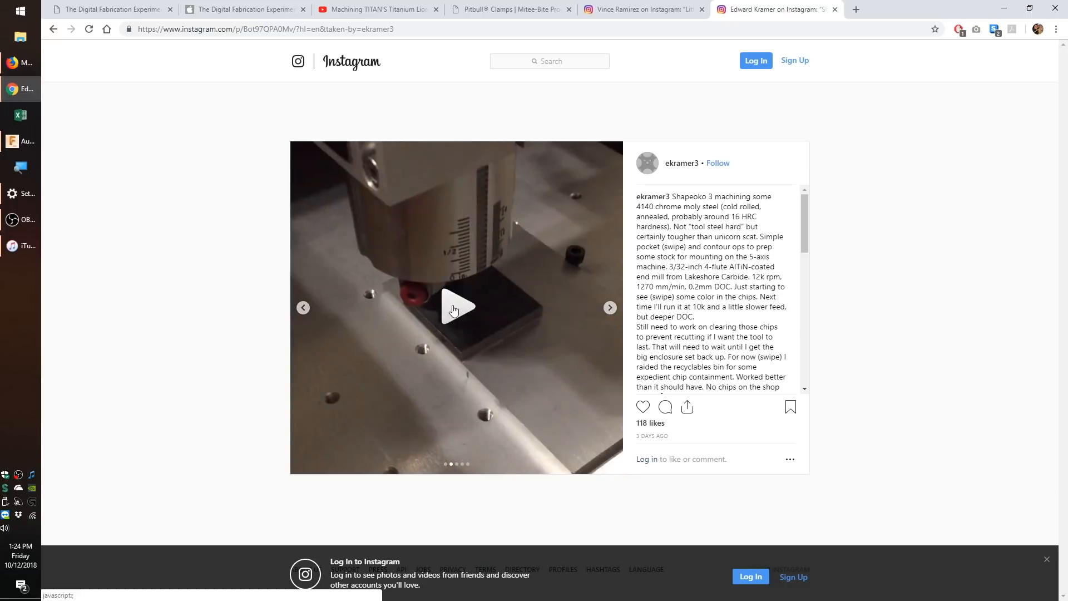
{"action": "left_click", "coordinate": [456, 307]}
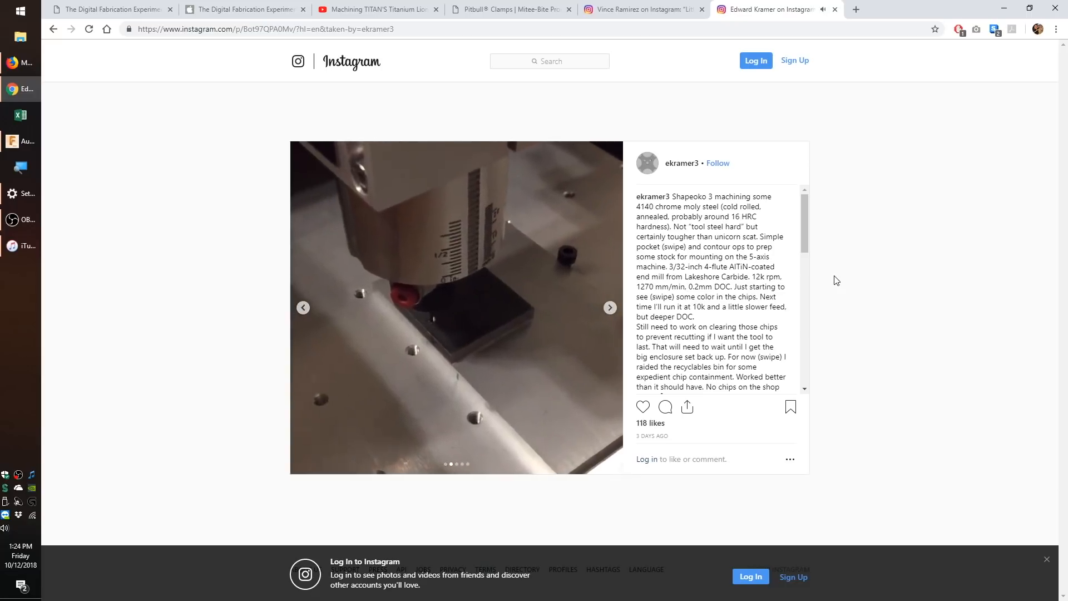